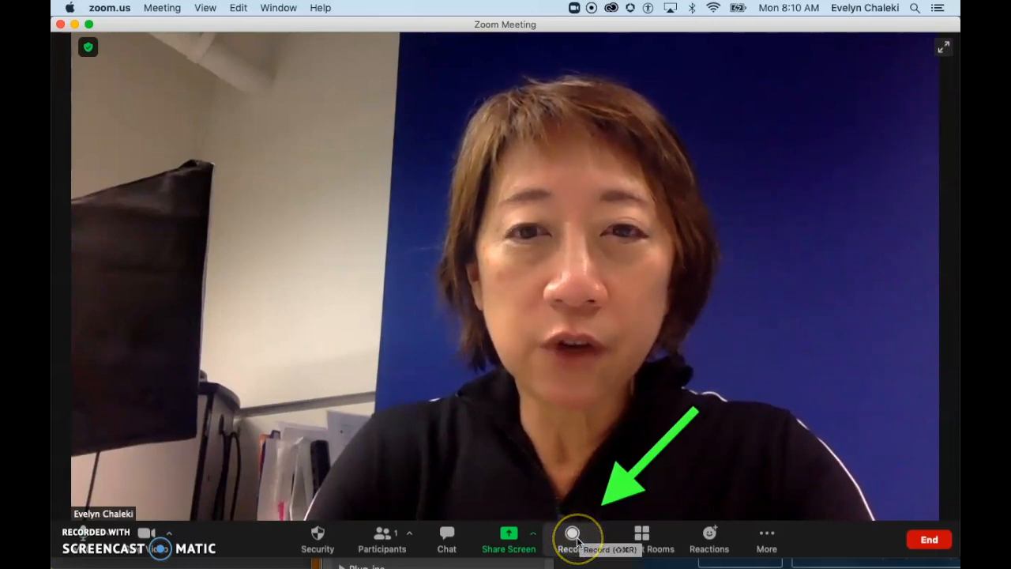
# Step: Record a short stretch of the meeting, stop it, and dismiss the mp4 conversion notice
pyautogui.click(572, 537)
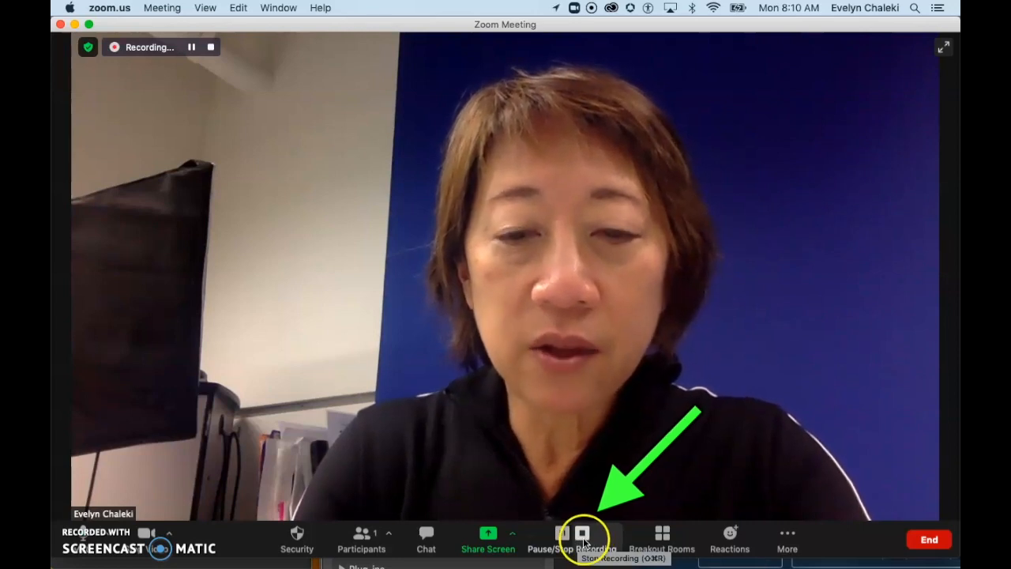
pyautogui.click(582, 539)
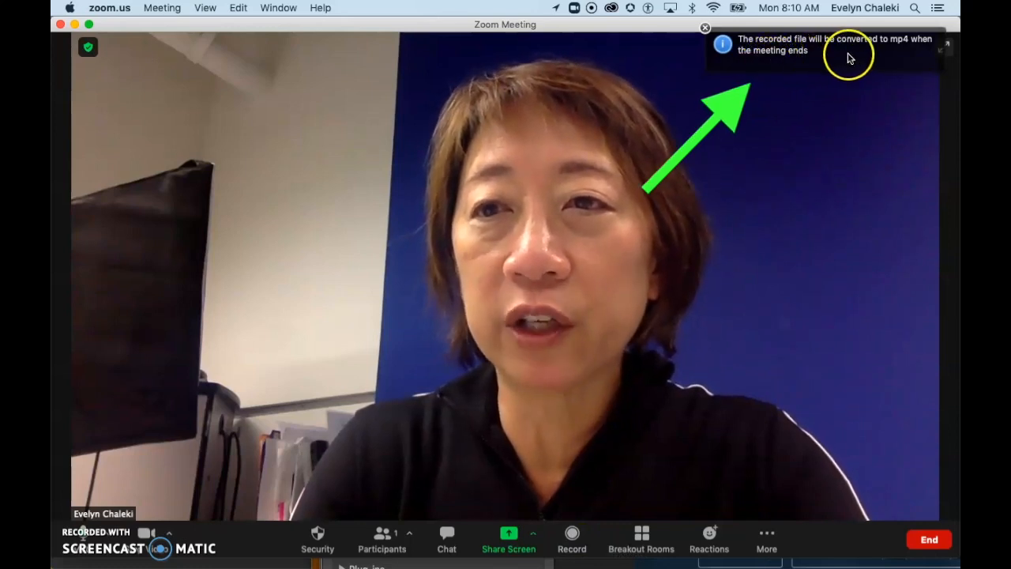
pyautogui.click(704, 29)
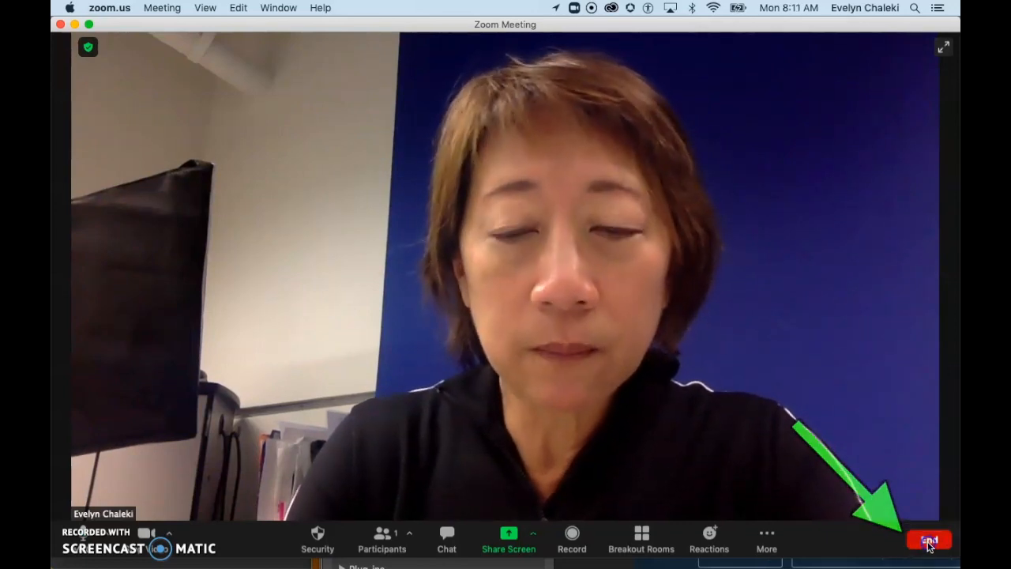
# Step: End the meeting for all participants so the recording files are converted and saved
pyautogui.click(929, 540)
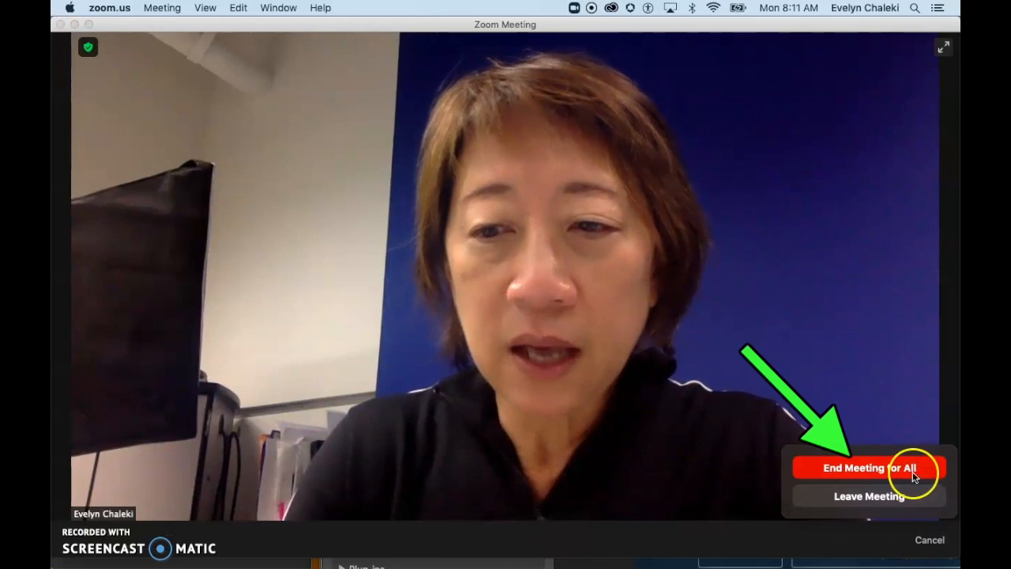
pyautogui.click(867, 468)
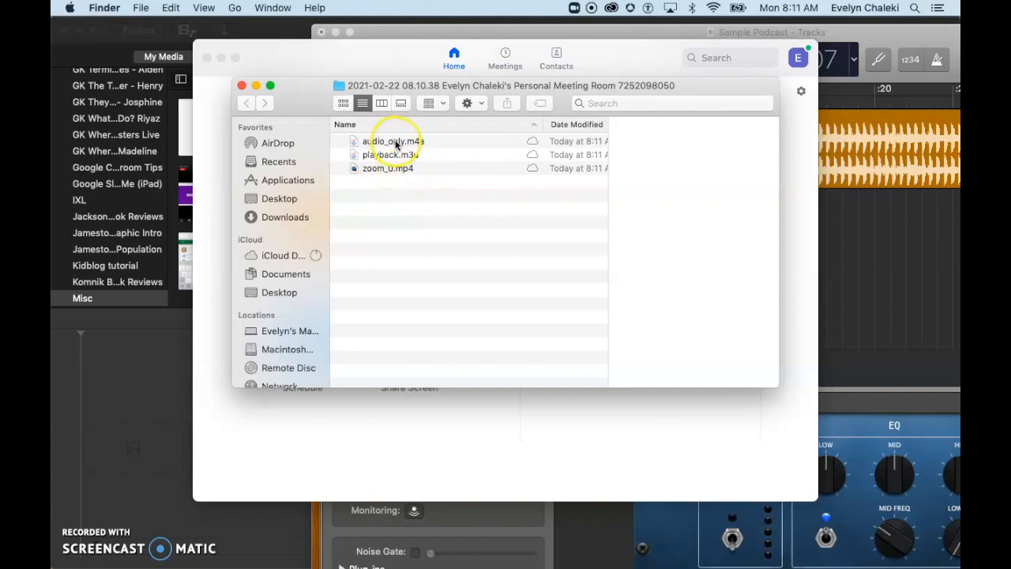
# Step: Rename the audio_only.m4a recording to 'Test Interview Podcast.m4a'
pyautogui.click(391, 141)
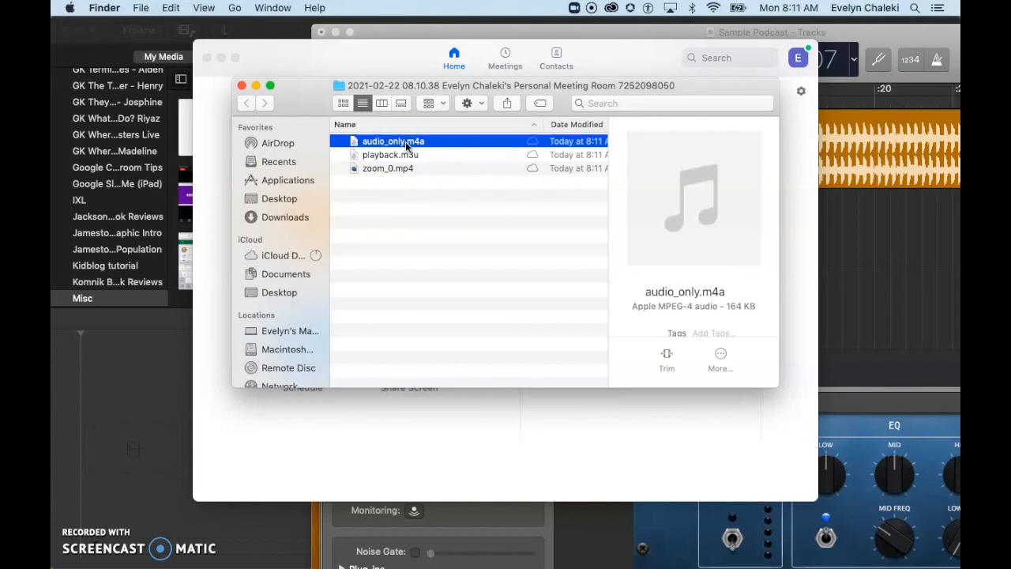
pyautogui.rightClick(392, 140)
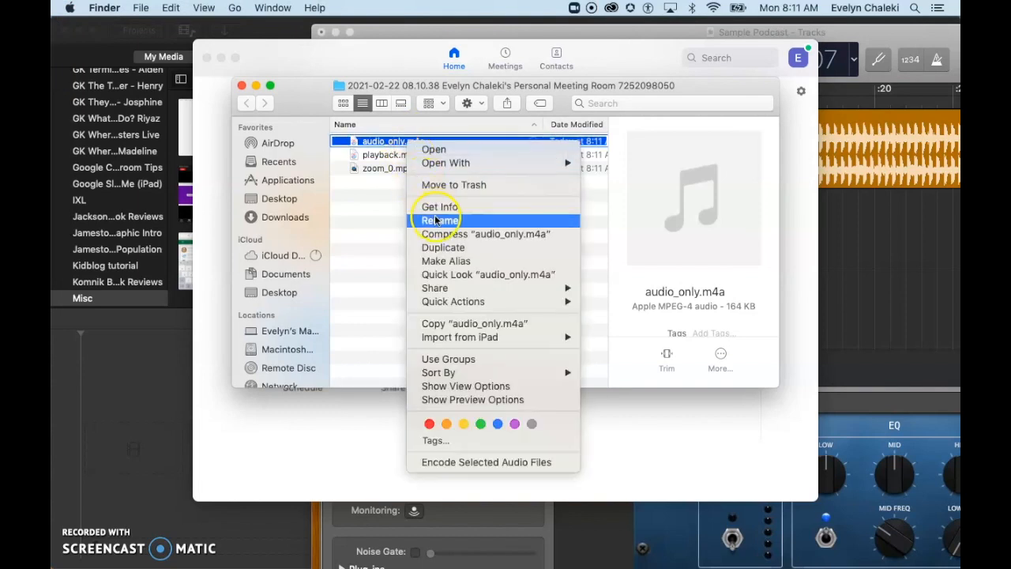
pyautogui.click(441, 220)
pyautogui.write('Test Interview Podcast')
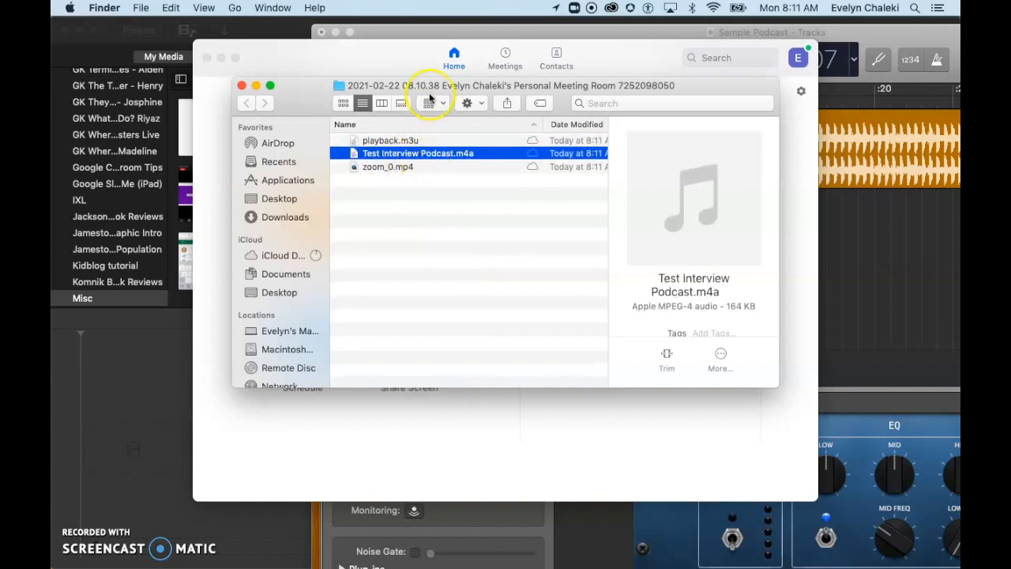
pyautogui.moveTo(301, 93)
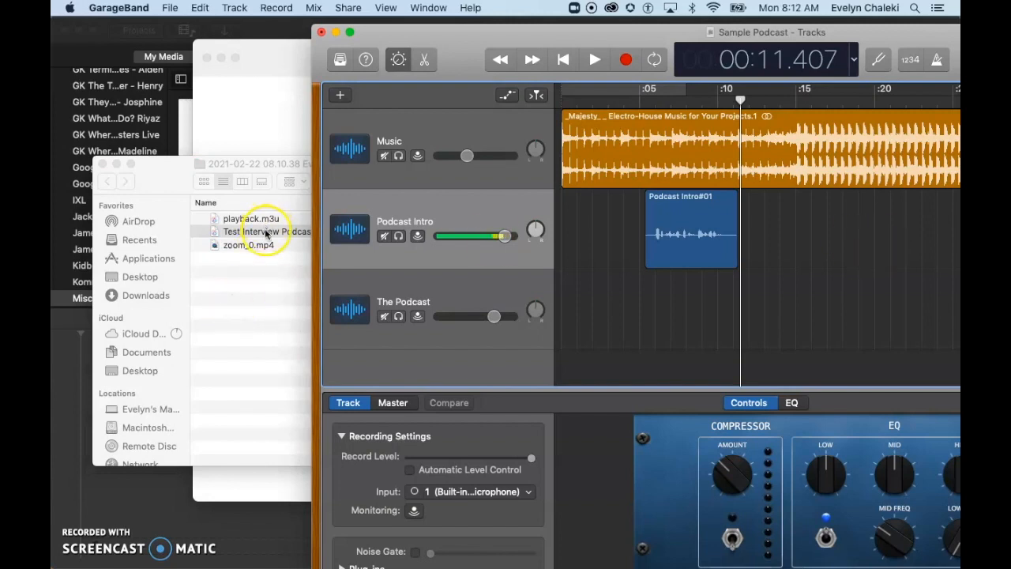
# Step: Drag Test Interview Podcast.m4a from Finder onto The Podcast track near the project start
pyautogui.moveTo(267, 231); pyautogui.dragTo(478, 303)
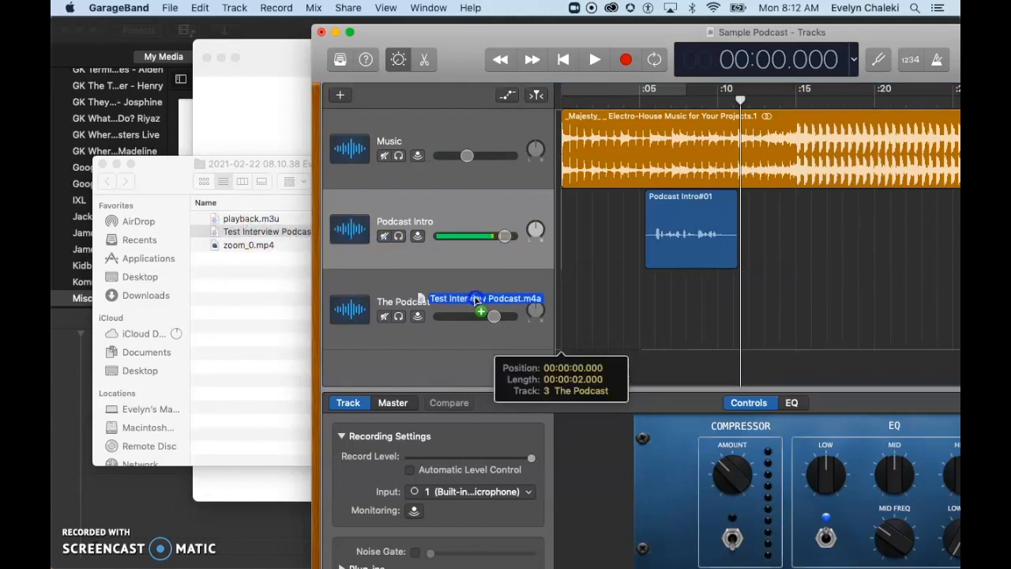
pyautogui.moveTo(474, 299); pyautogui.dragTo(616, 332)
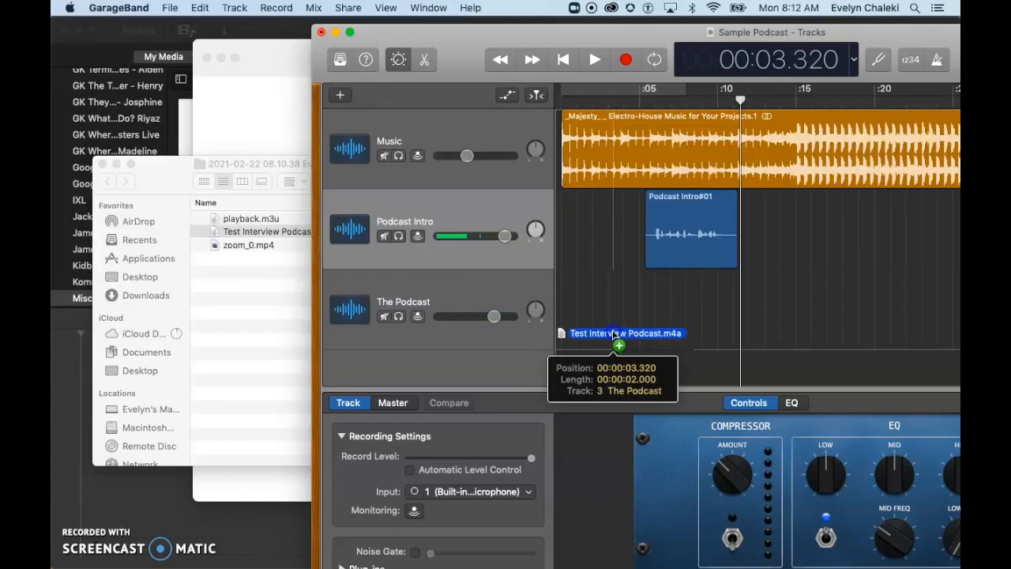
pyautogui.moveTo(625, 332); pyautogui.dragTo(688, 308)
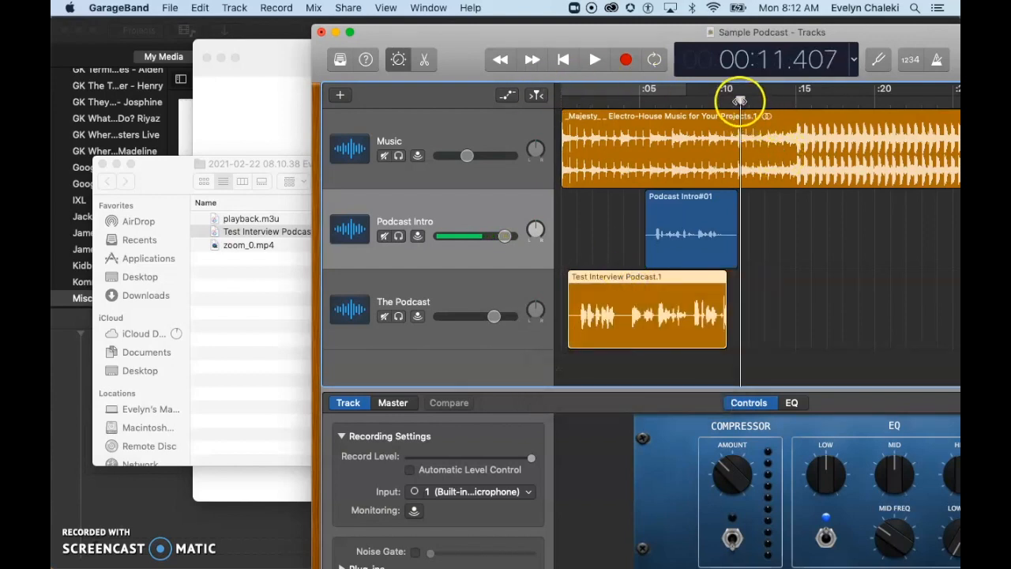
# Step: Play the project back from the beginning to preview the imported audio, then stop
pyautogui.click(594, 60)
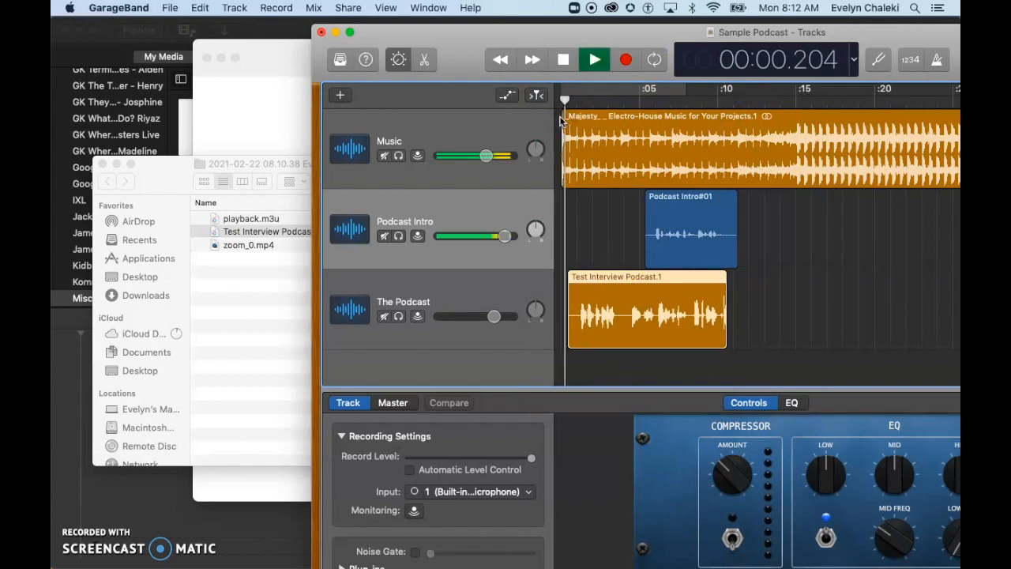
pyautogui.click(594, 60)
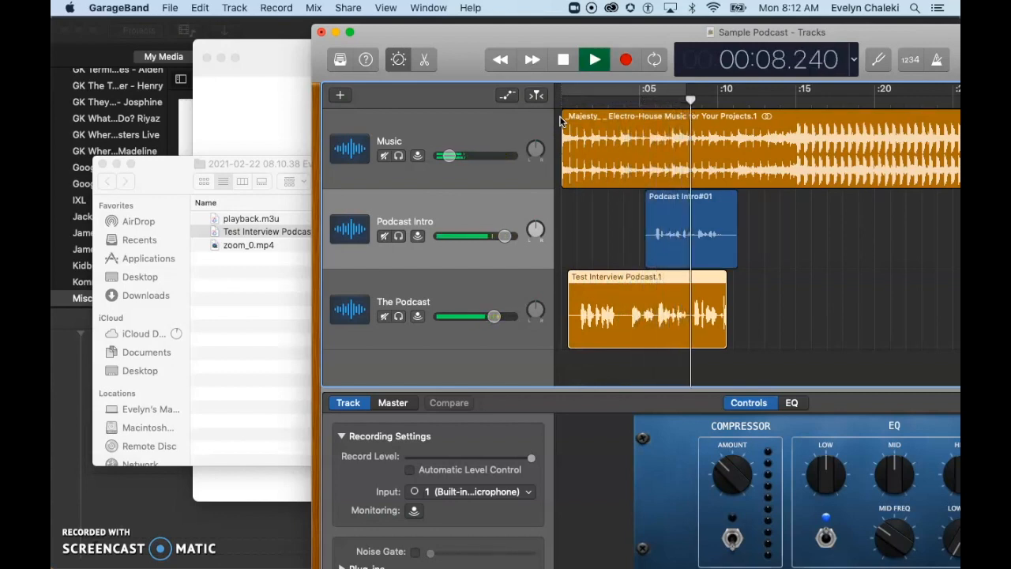
pyautogui.click(594, 60)
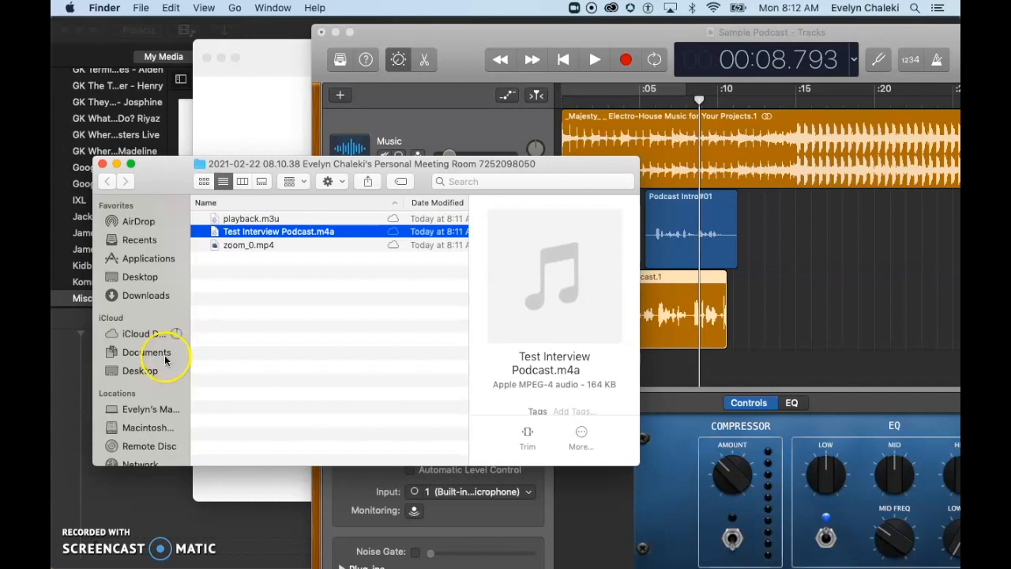
pyautogui.click(145, 351)
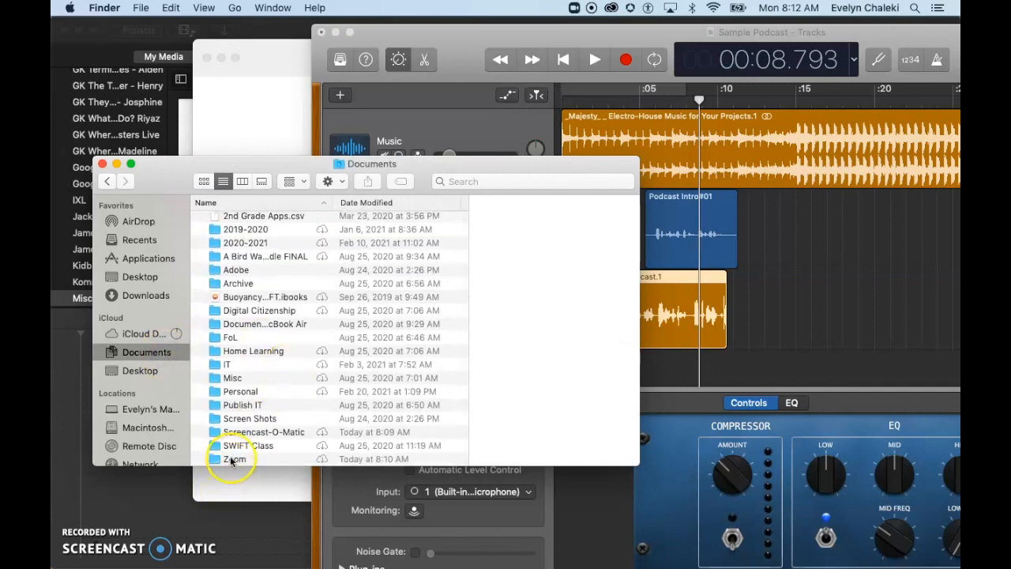
pyautogui.doubleClick(234, 458)
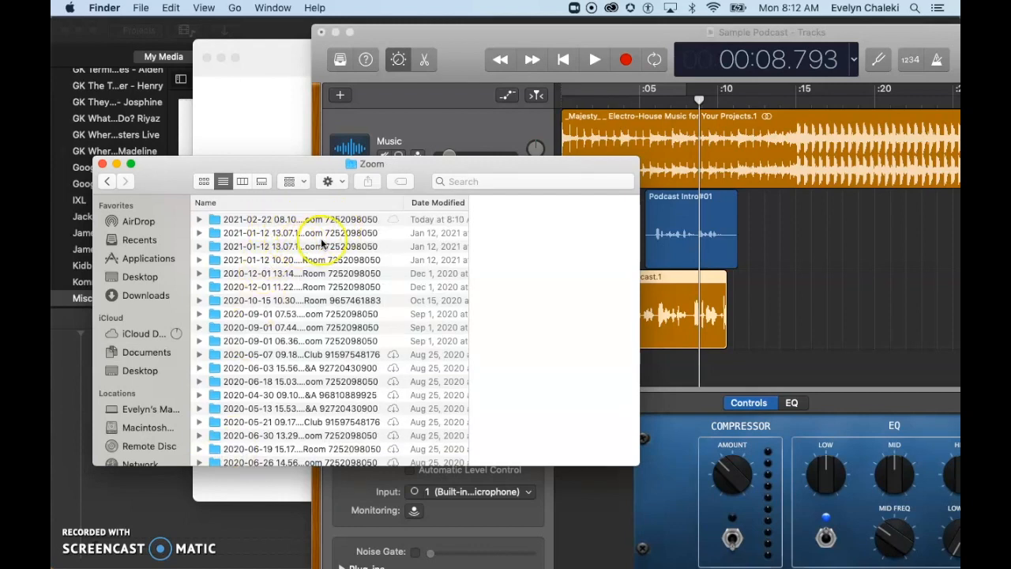
pyautogui.click(298, 218)
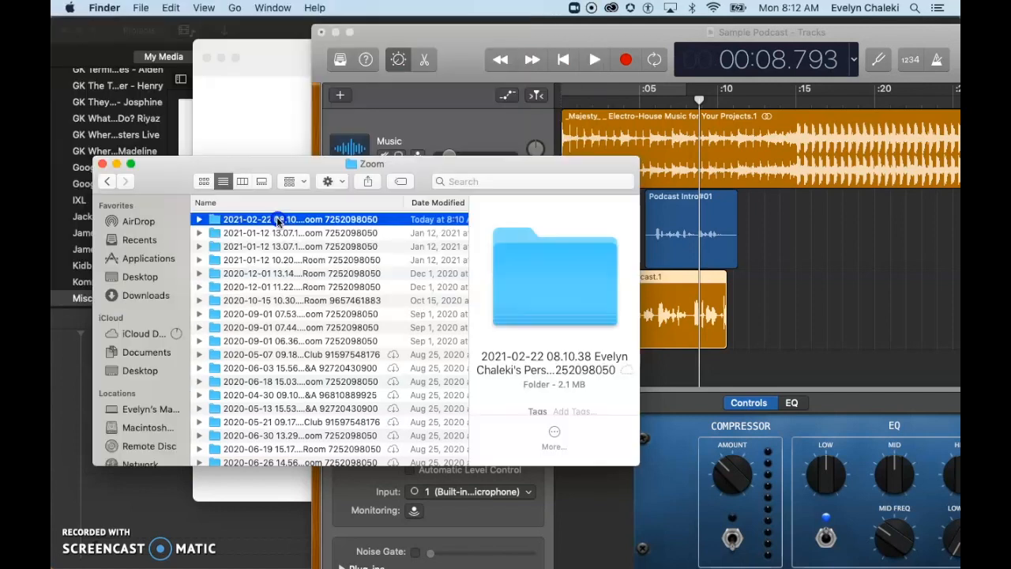
pyautogui.doubleClick(276, 218)
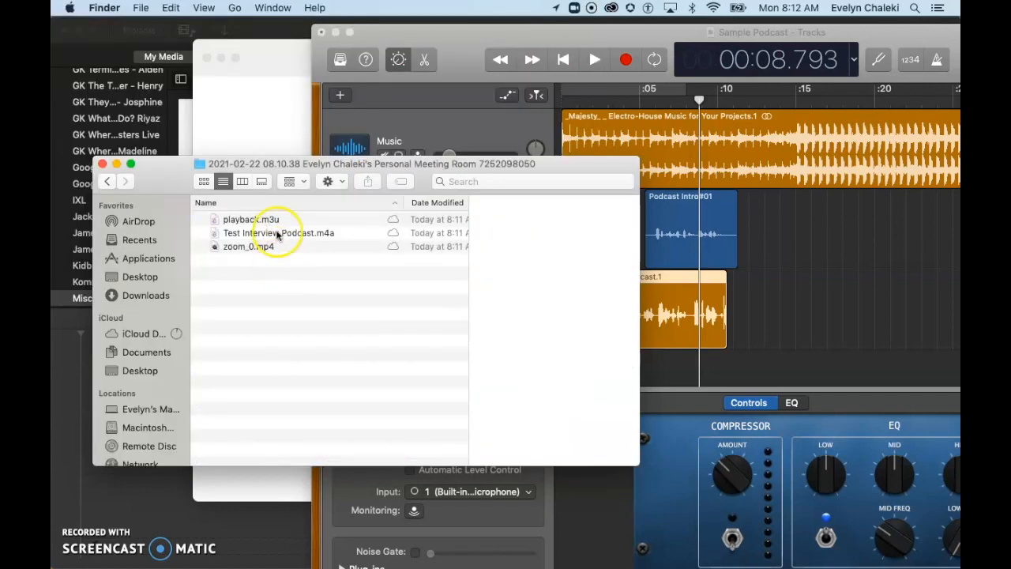